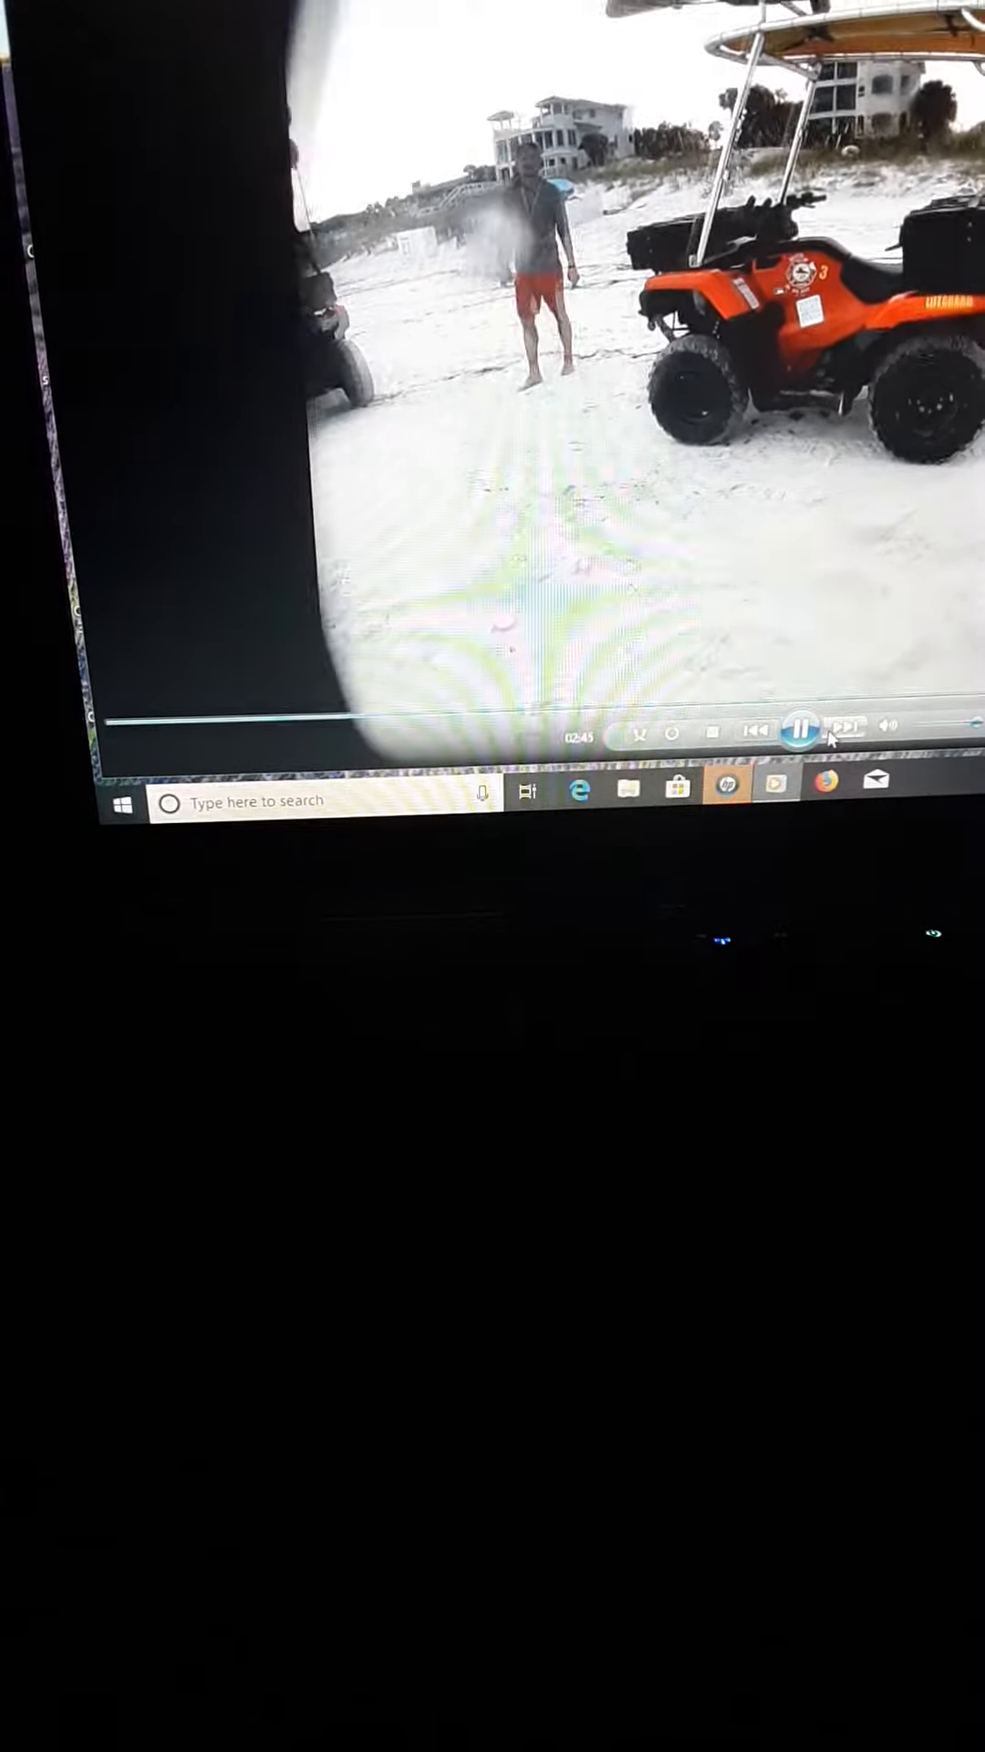
left_click(757, 728)
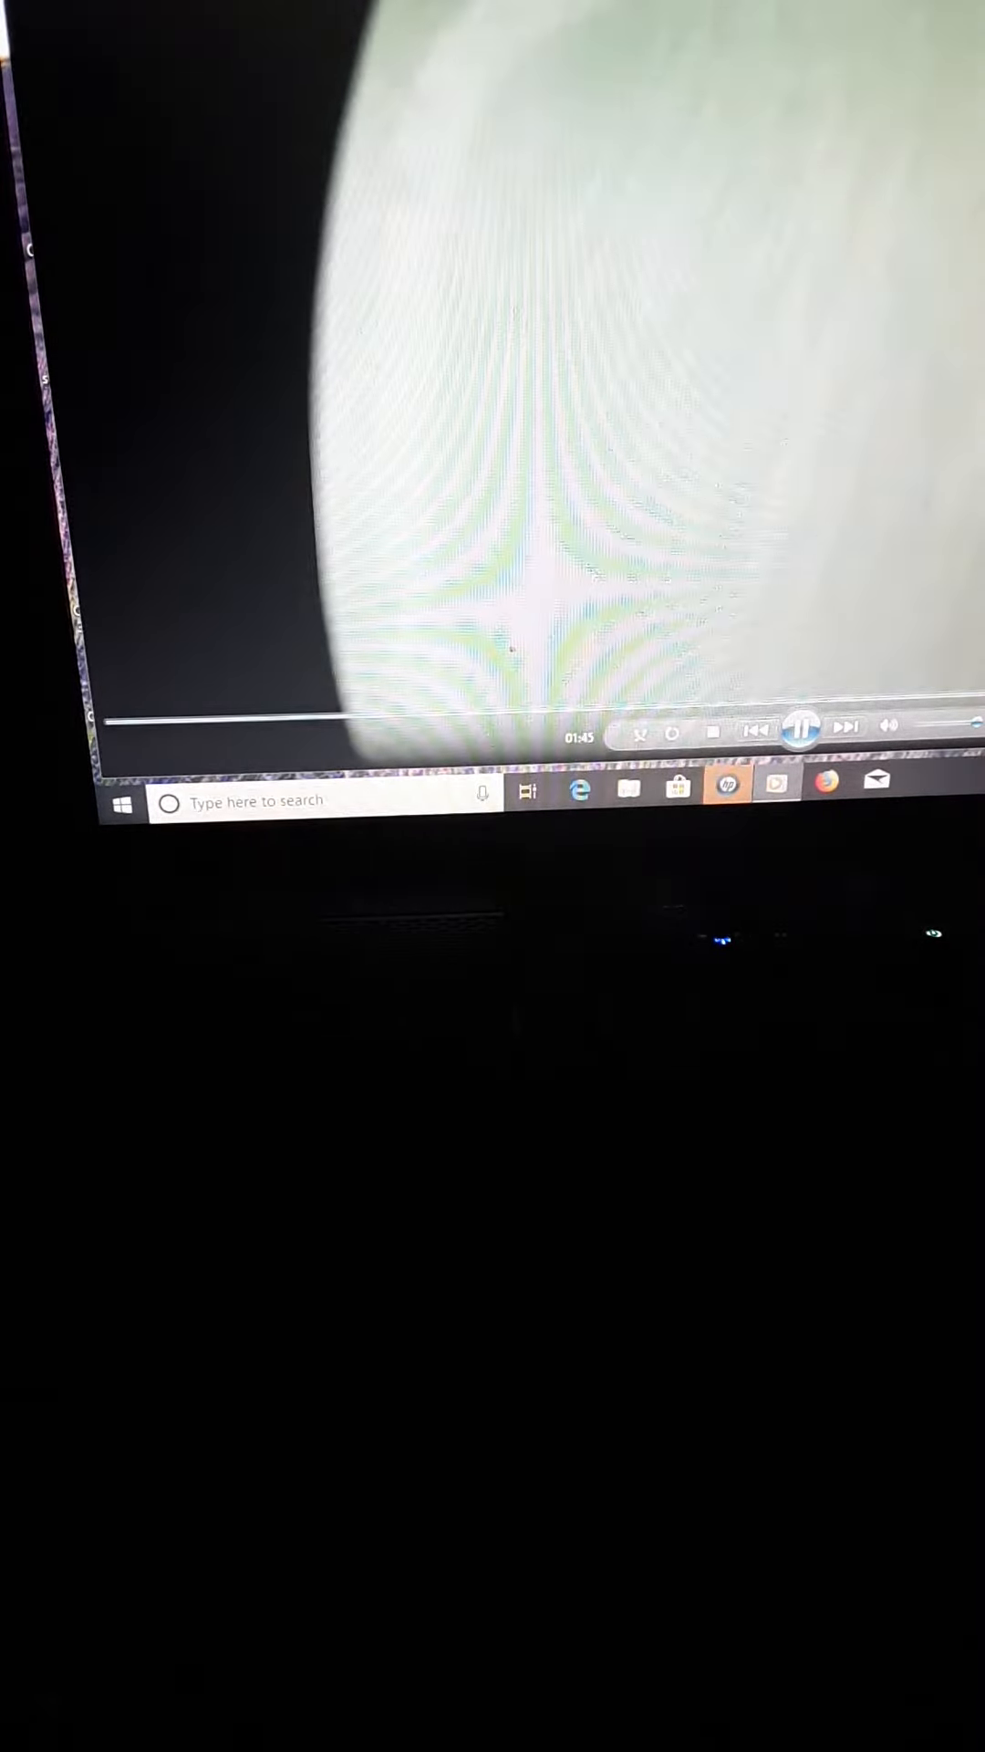